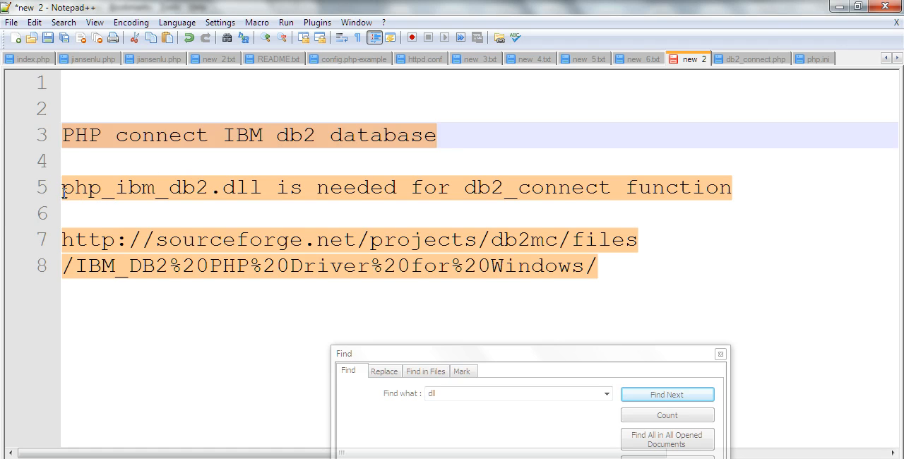
- Open the PHP 5.4 driver folder and choose php_ibm_db2-1.9.5-5.4-ts-vc9-x86.zip for download
{"action": "left_click", "coordinate": [667, 394]}
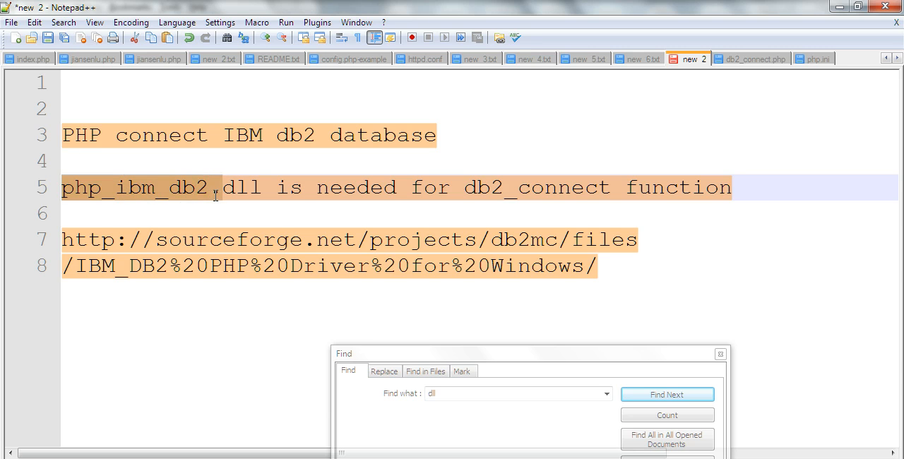
{"action": "left_click", "coordinate": [667, 394]}
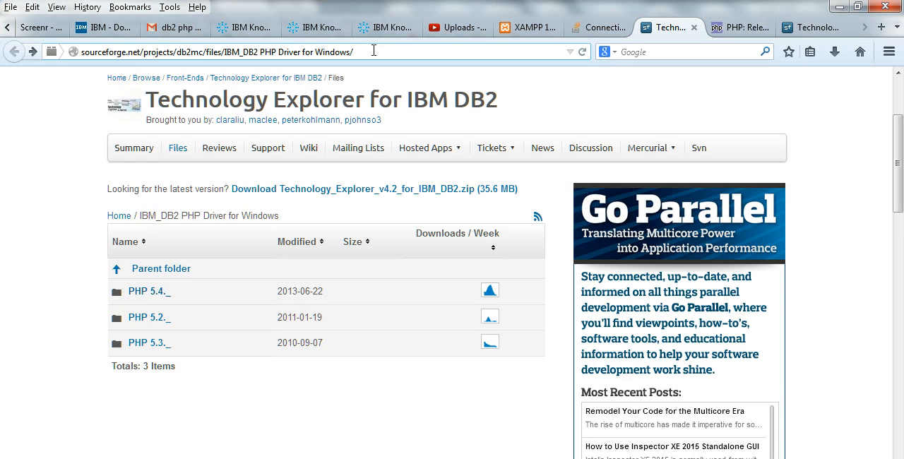
{"action": "left_click", "coordinate": [212, 51]}
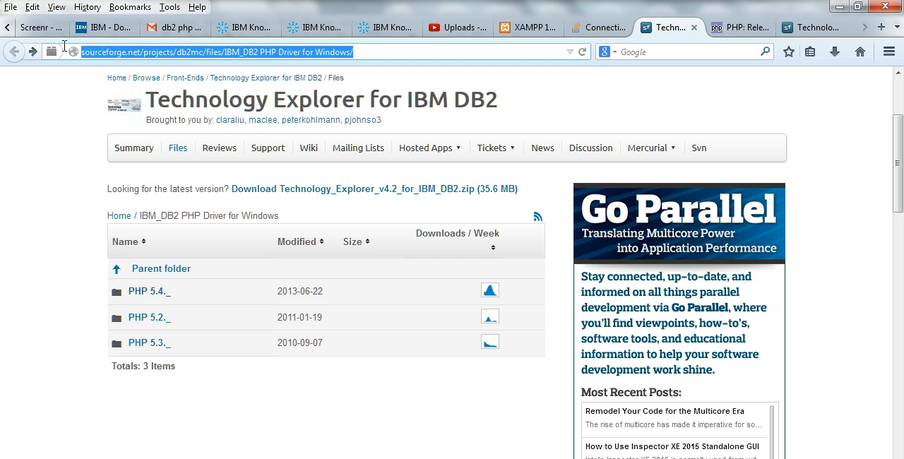
{"action": "mouse_move", "coordinate": [142, 316]}
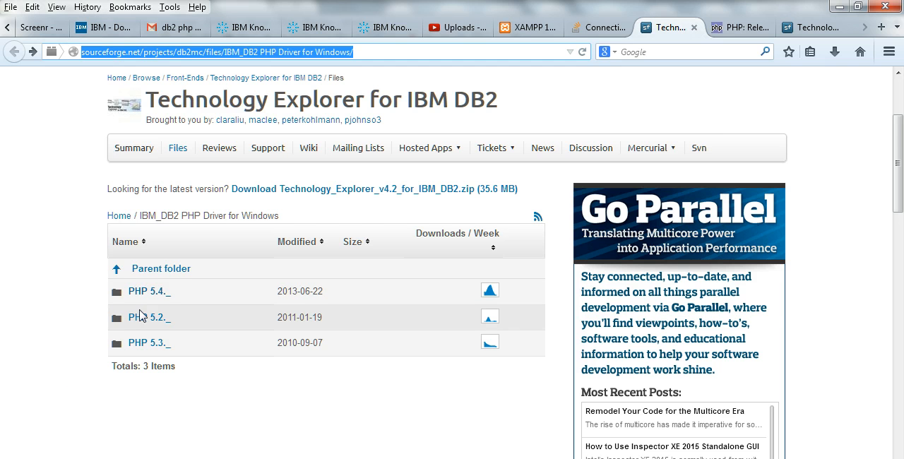
{"action": "mouse_move", "coordinate": [144, 291]}
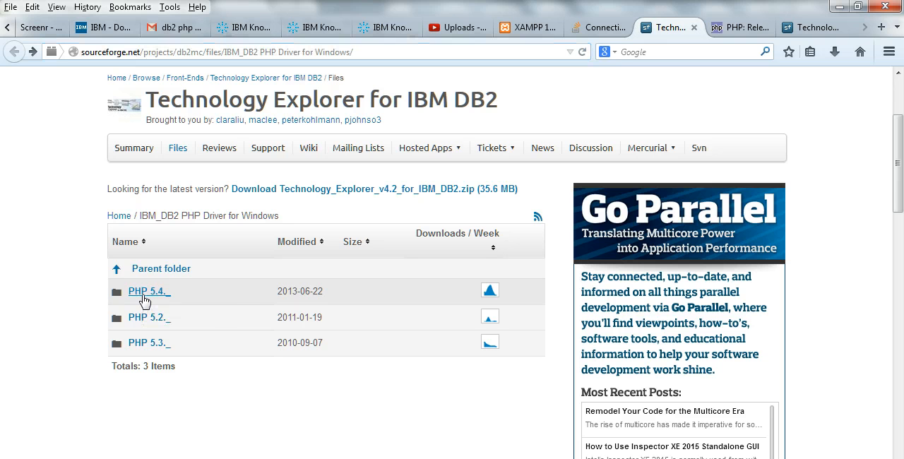
{"action": "left_click", "coordinate": [147, 292]}
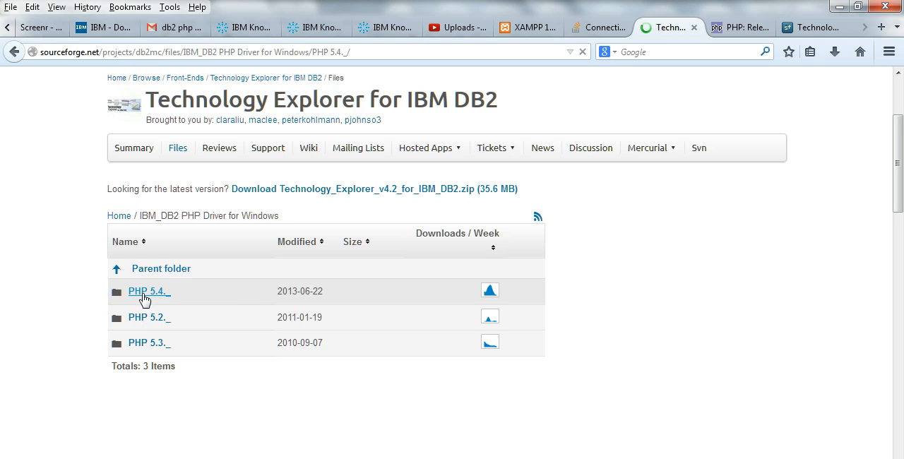
{"action": "left_click", "coordinate": [147, 292]}
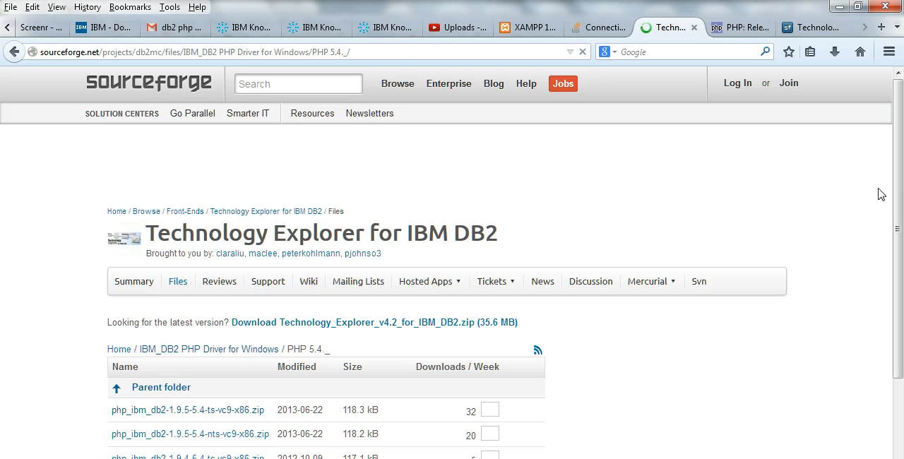
{"action": "scroll", "scroll_direction": "down", "scroll_amount": 3}
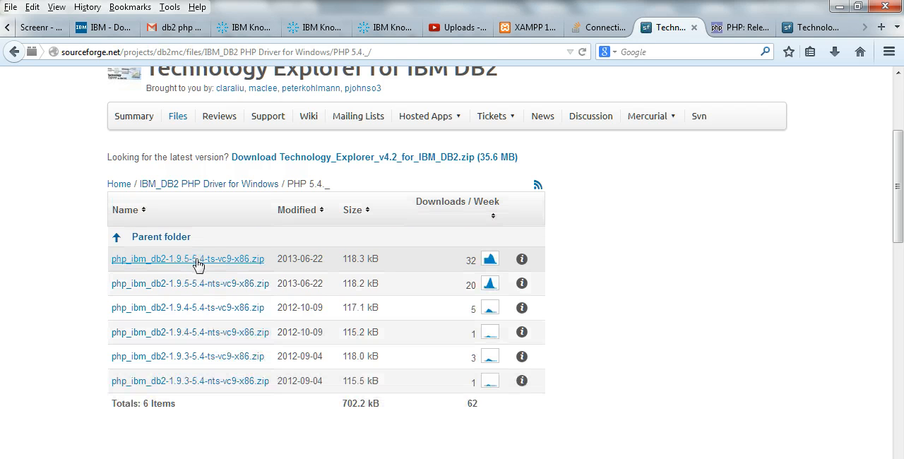
{"action": "left_click", "coordinate": [190, 259]}
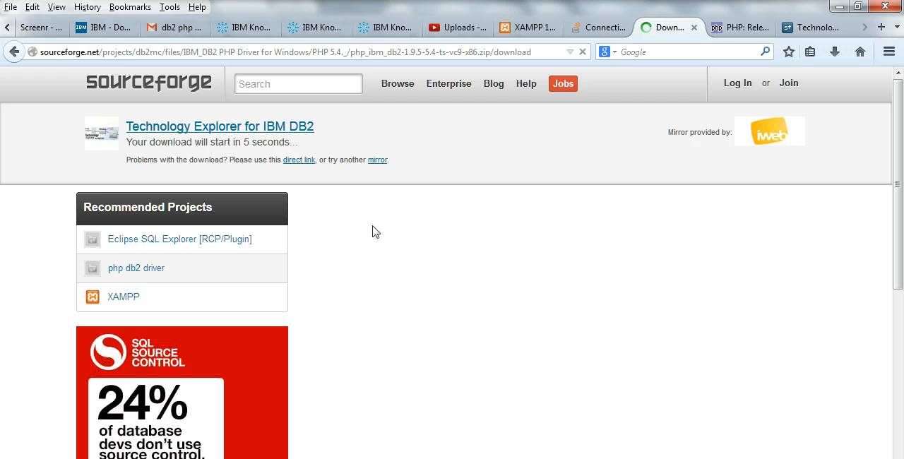
- Save the php_ibm_db2-1.9.5-5.4-ts-vc9-x86.zip download to the computer via Save File
{"action": "scroll", "scroll_direction": "down", "scroll_amount": 3}
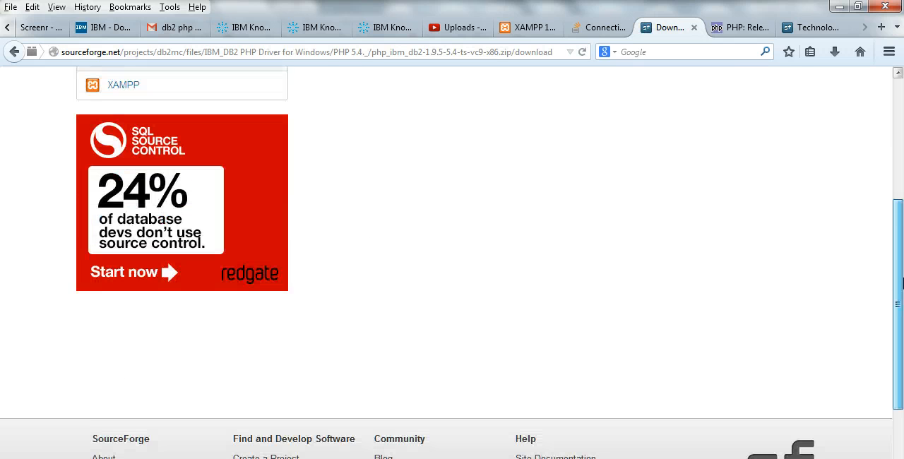
{"action": "scroll", "scroll_direction": "down", "scroll_amount": 3}
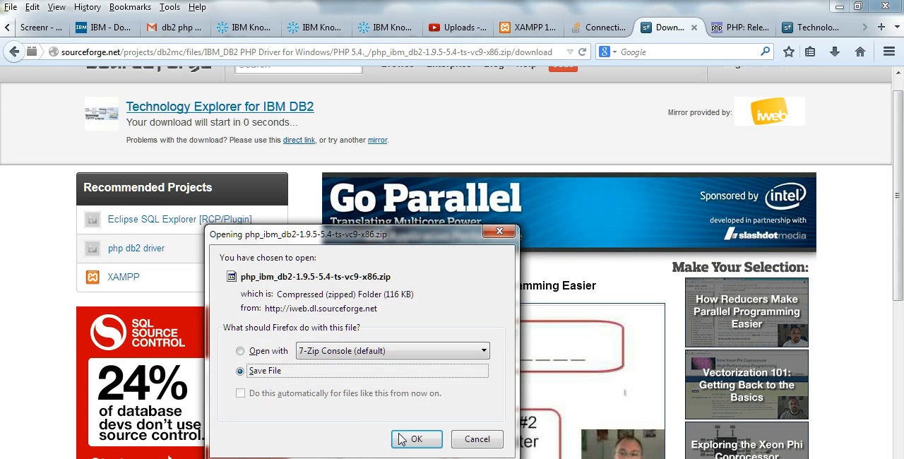
{"action": "left_click", "coordinate": [415, 438]}
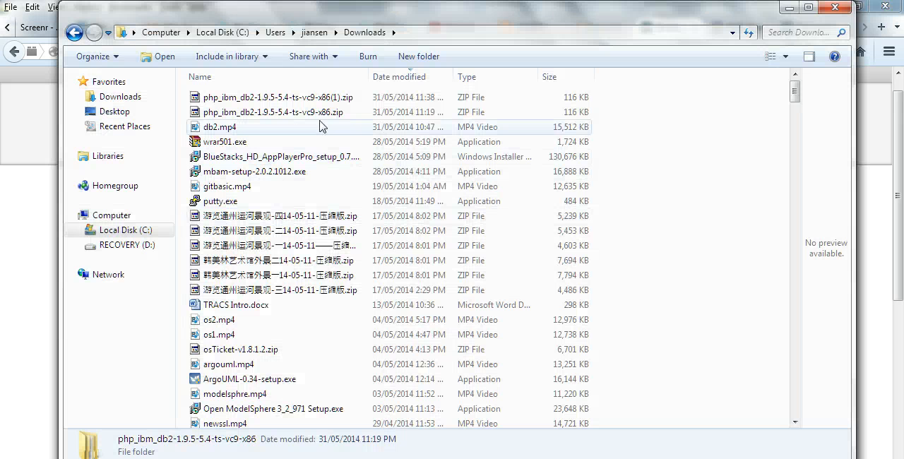
- Extract the downloaded driver zip into a php_ibm_db2-1.9.5-5.4-ts-vc9-x86 folder in Downloads
{"action": "left_click", "coordinate": [274, 111]}
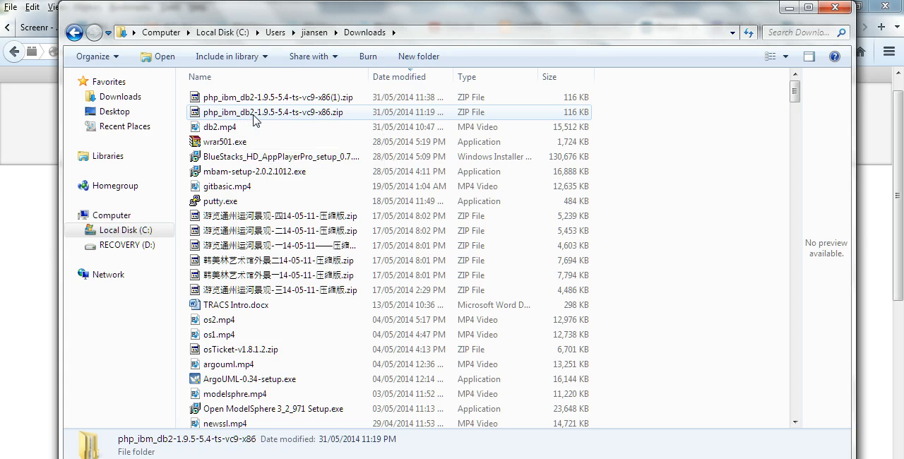
{"action": "right_click", "coordinate": [274, 111]}
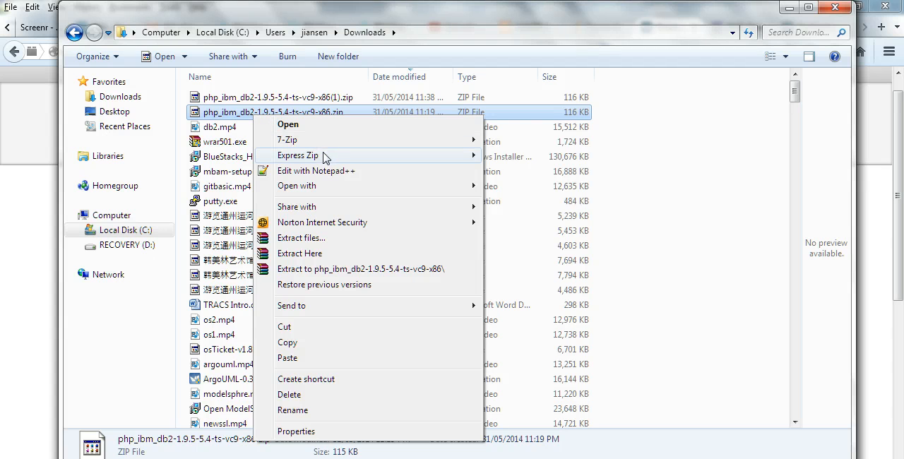
{"action": "mouse_move", "coordinate": [287, 139]}
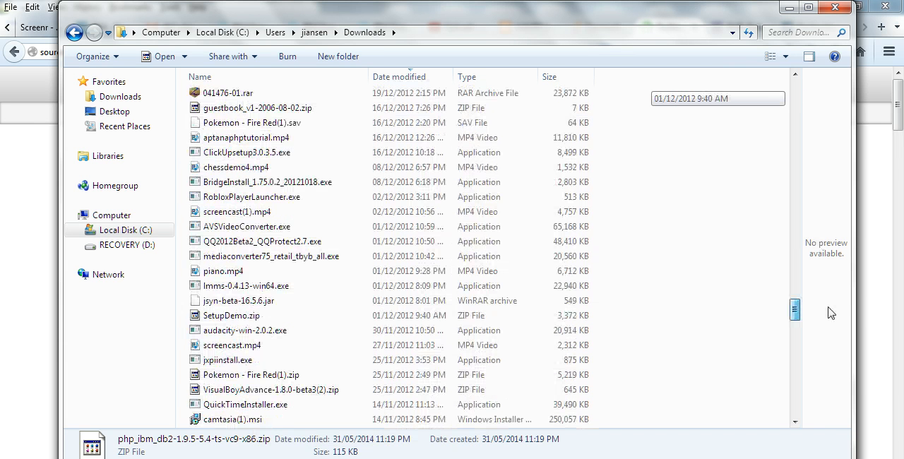
{"action": "scroll", "scroll_direction": "down", "scroll_amount": 3}
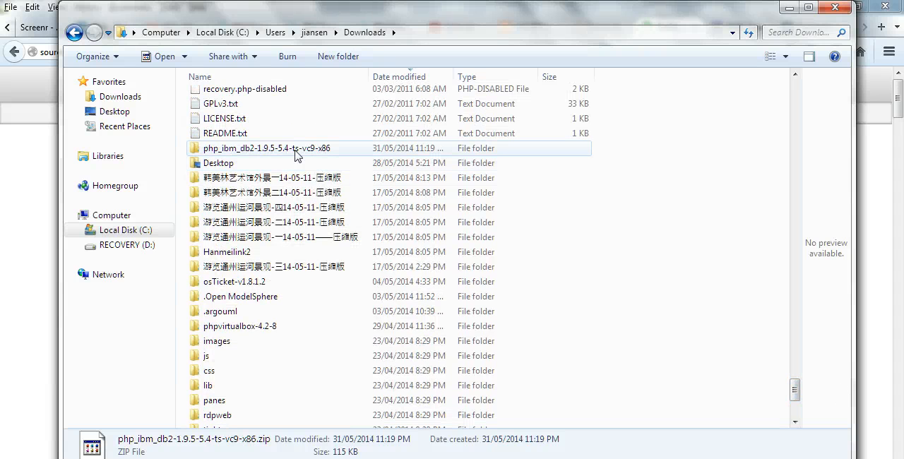
- Copy php_ibm_db2.dll from the inner extracted driver folder
{"action": "double_click", "coordinate": [269, 148]}
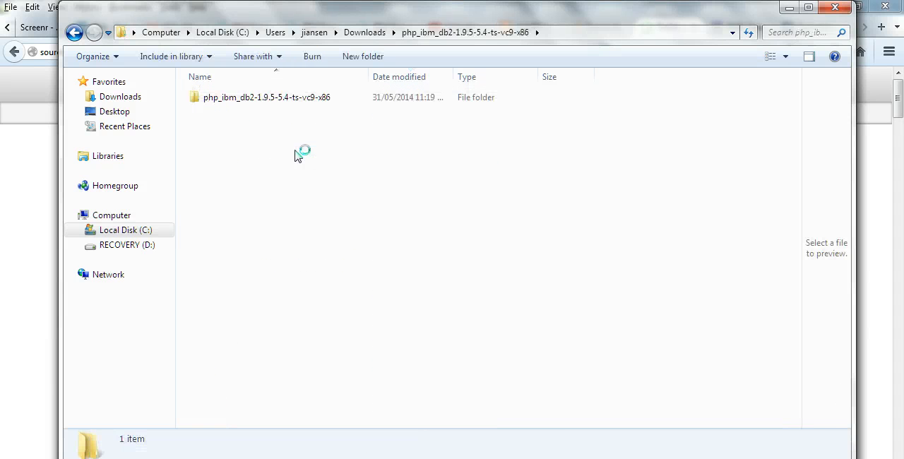
{"action": "left_click", "coordinate": [266, 96]}
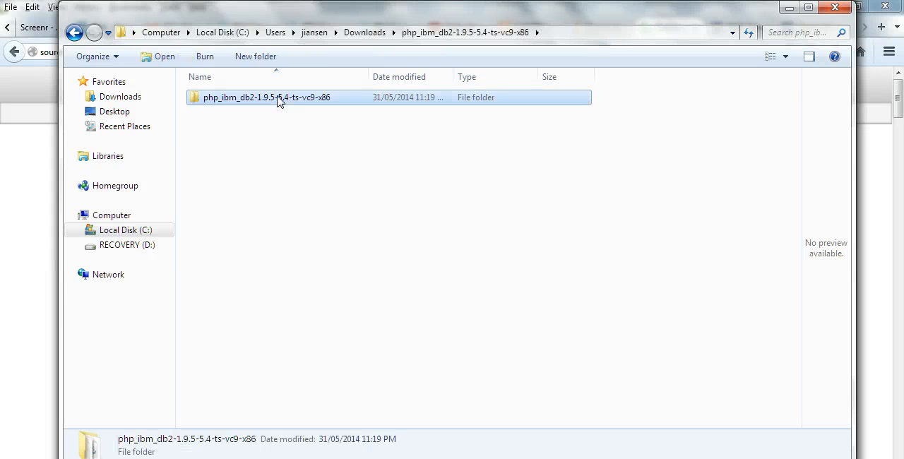
{"action": "double_click", "coordinate": [267, 97]}
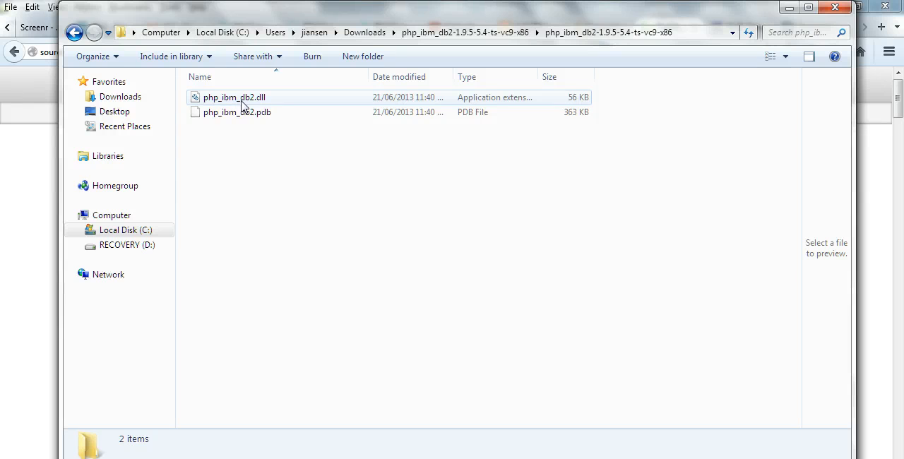
{"action": "mouse_move", "coordinate": [267, 108]}
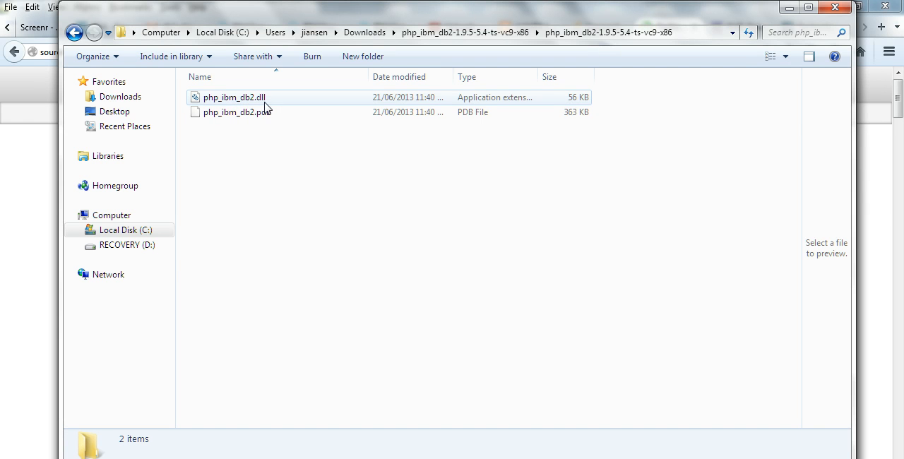
{"action": "mouse_move", "coordinate": [254, 106]}
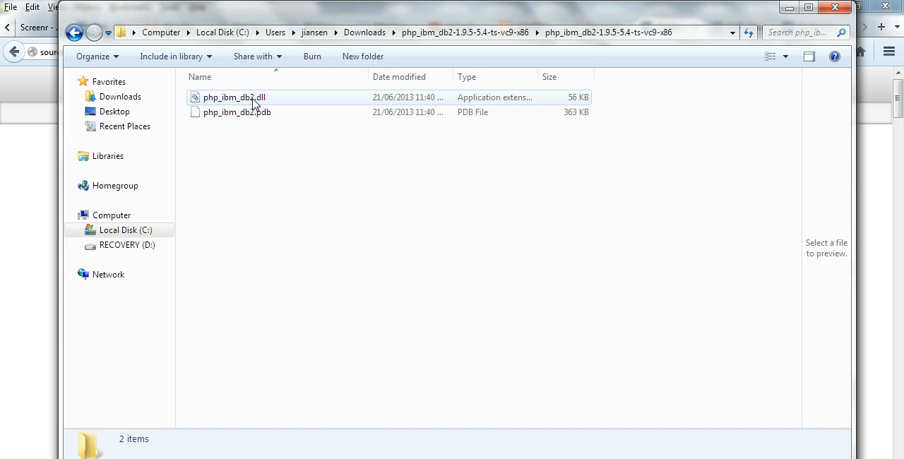
{"action": "left_click", "coordinate": [234, 98]}
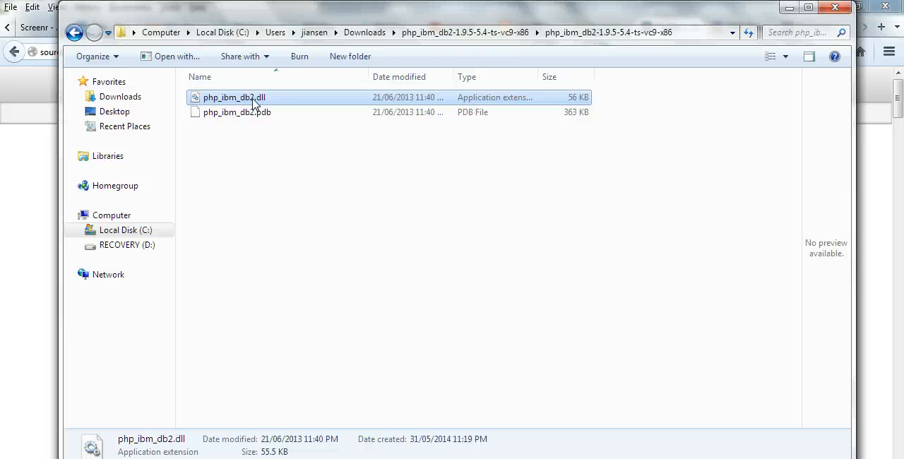
{"action": "right_click", "coordinate": [234, 96]}
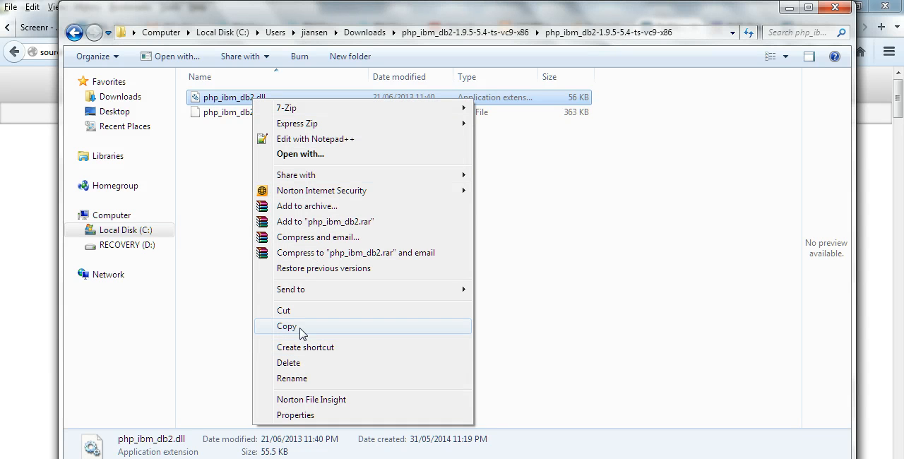
{"action": "left_click", "coordinate": [287, 325]}
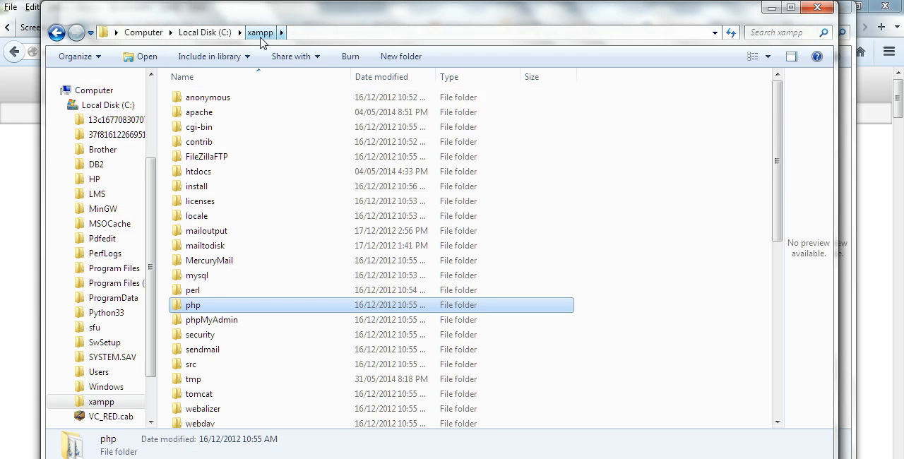
{"action": "mouse_move", "coordinate": [295, 215]}
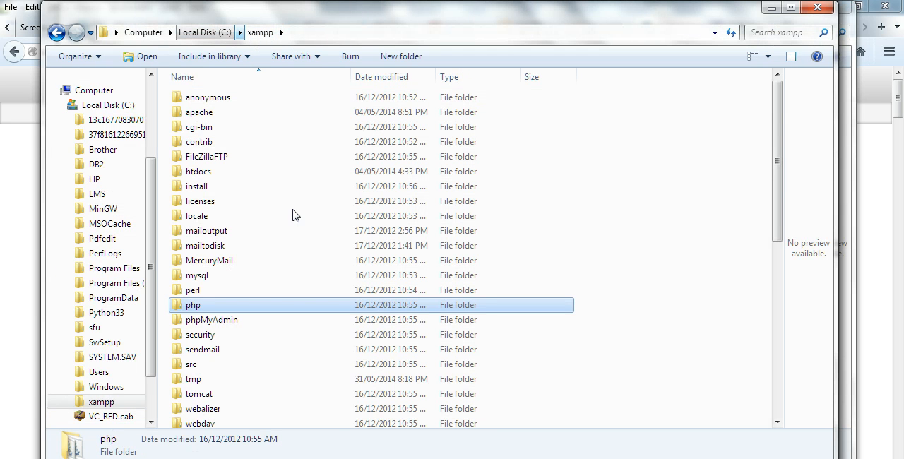
{"action": "mouse_move", "coordinate": [192, 310]}
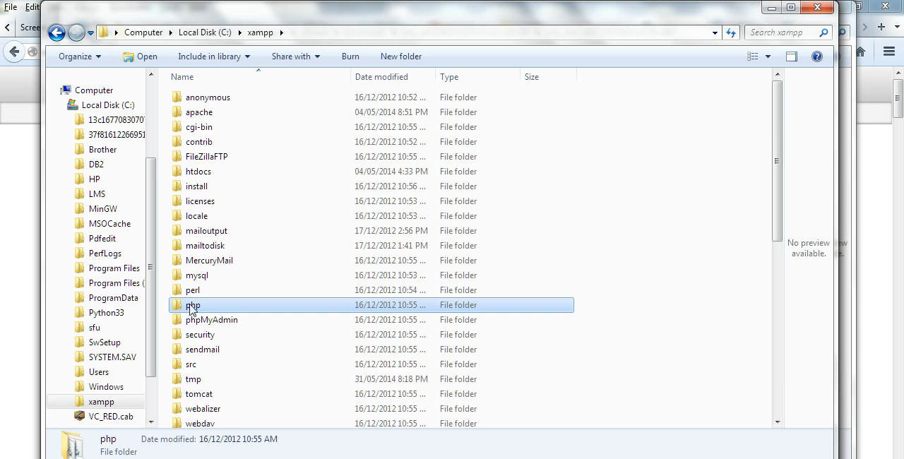
- In C:\xampp\php\ext, sort by Date modified to confirm php_ibm_db2.dll is present
{"action": "double_click", "coordinate": [192, 305]}
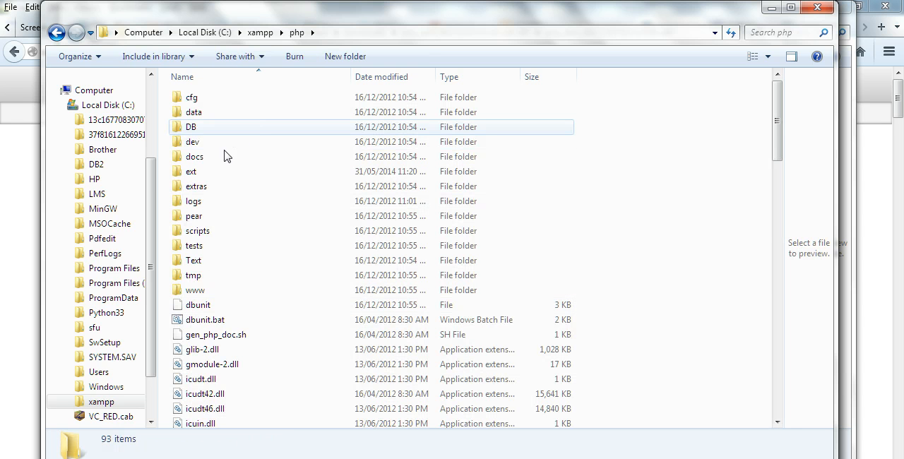
{"action": "double_click", "coordinate": [191, 171]}
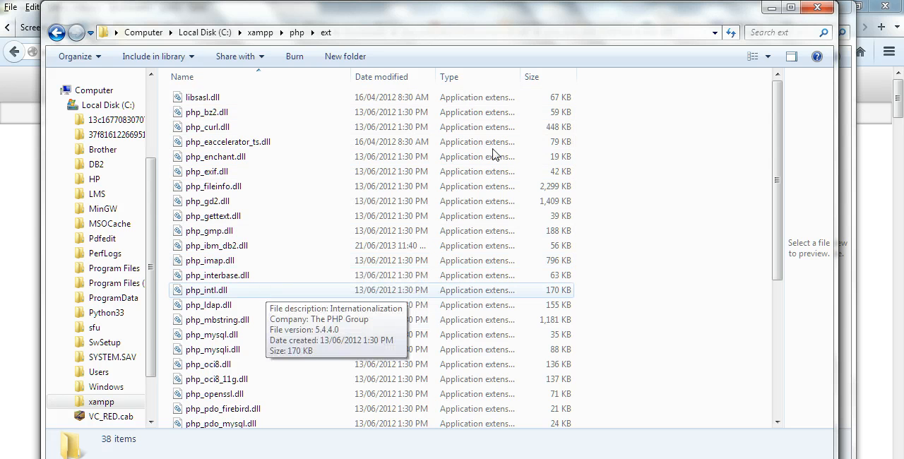
{"action": "right_click", "coordinate": [657, 145]}
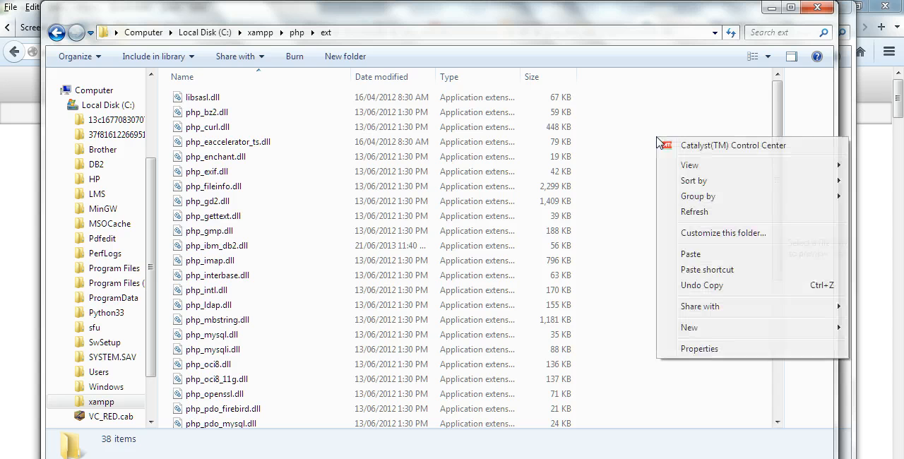
{"action": "left_click", "coordinate": [690, 254]}
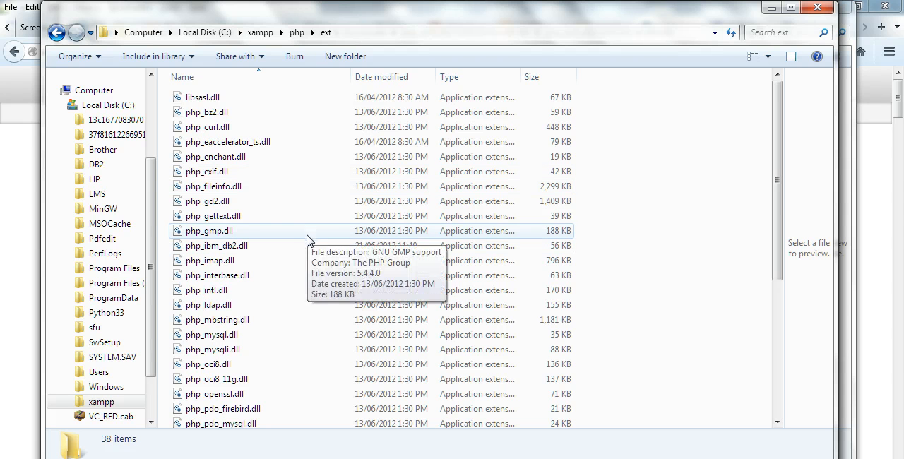
{"action": "left_click", "coordinate": [381, 76]}
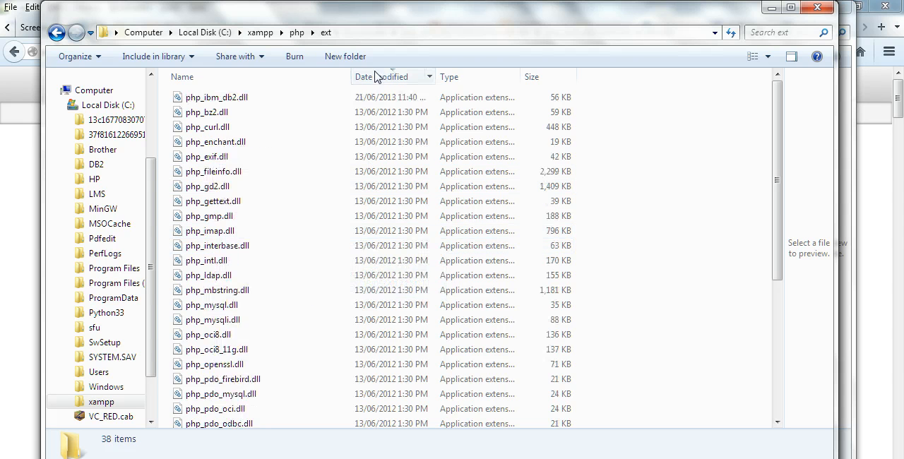
{"action": "left_click", "coordinate": [218, 96]}
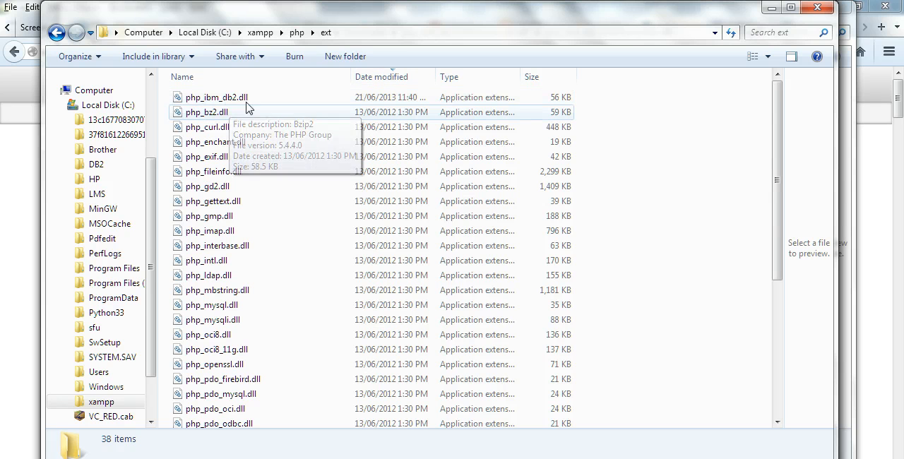
{"action": "mouse_move", "coordinate": [216, 96]}
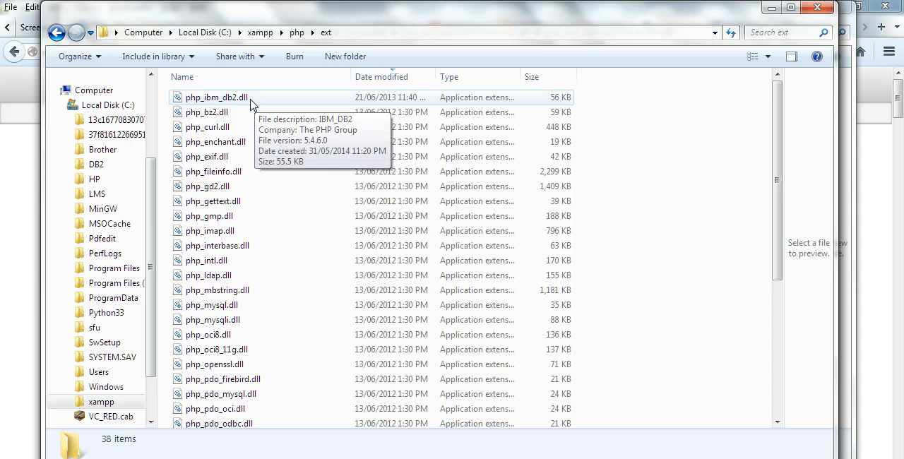
{"action": "mouse_move", "coordinate": [296, 41]}
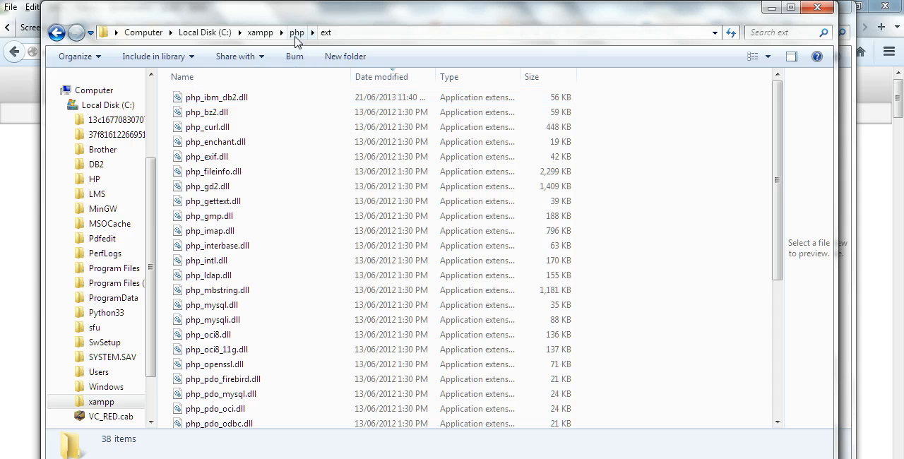
- Go back up to the php folder and open php.ini for editing
{"action": "left_click", "coordinate": [296, 32]}
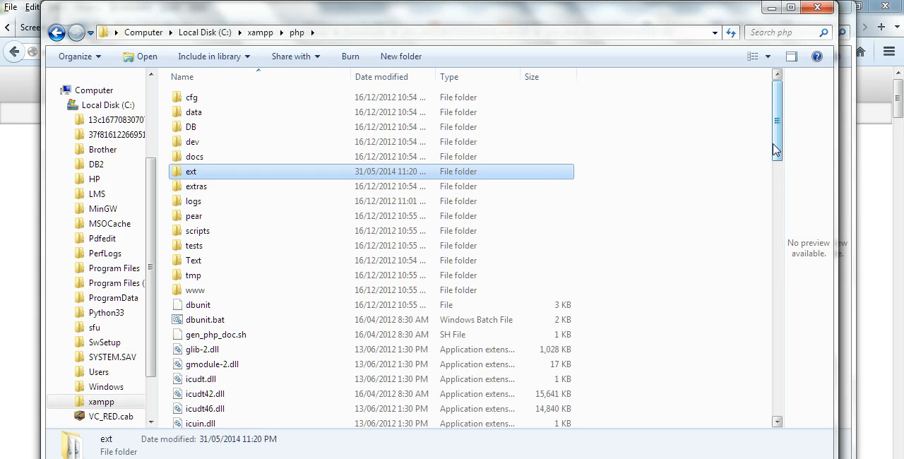
{"action": "scroll", "scroll_direction": "down", "scroll_amount": 3}
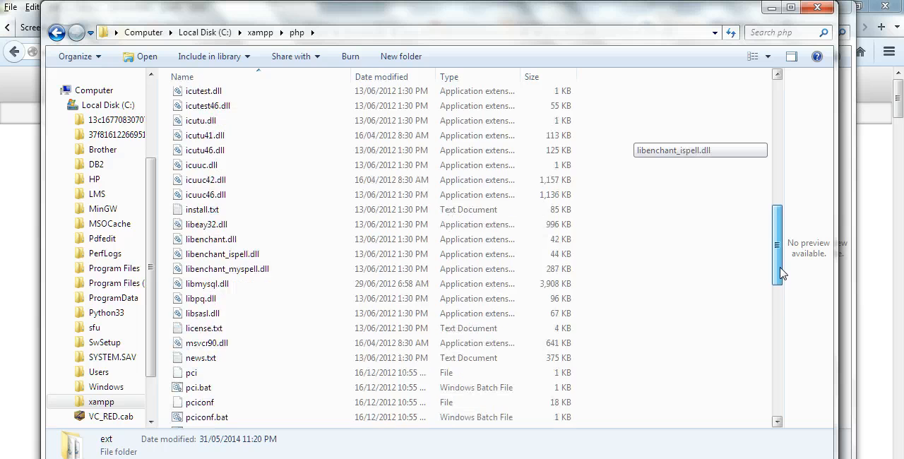
{"action": "scroll", "scroll_direction": "down", "scroll_amount": 3}
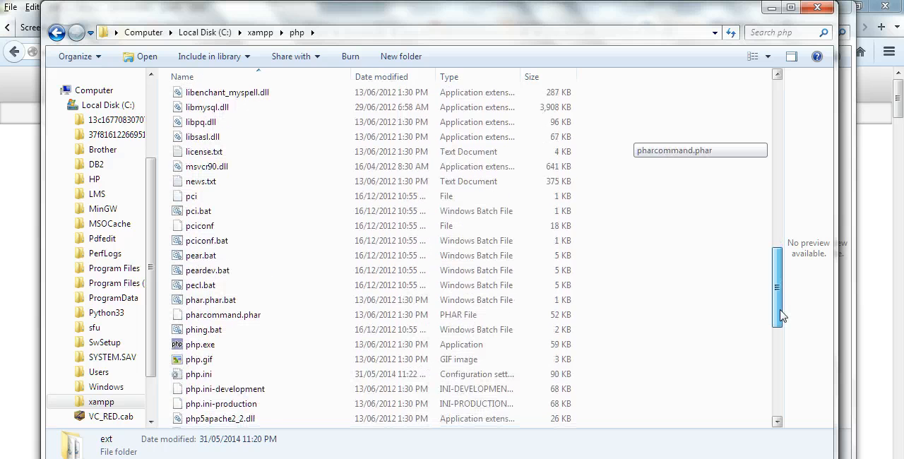
{"action": "left_click", "coordinate": [198, 376]}
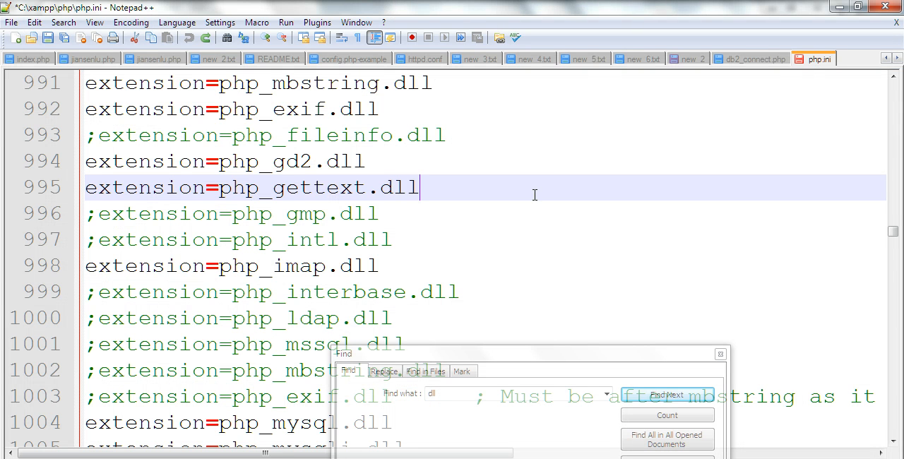
- Add extension=php_ibm_db2.dll to php.ini after php_gettext.dll and save the file
{"action": "type", "text": "extension=php_ibm_db2.dll;"}
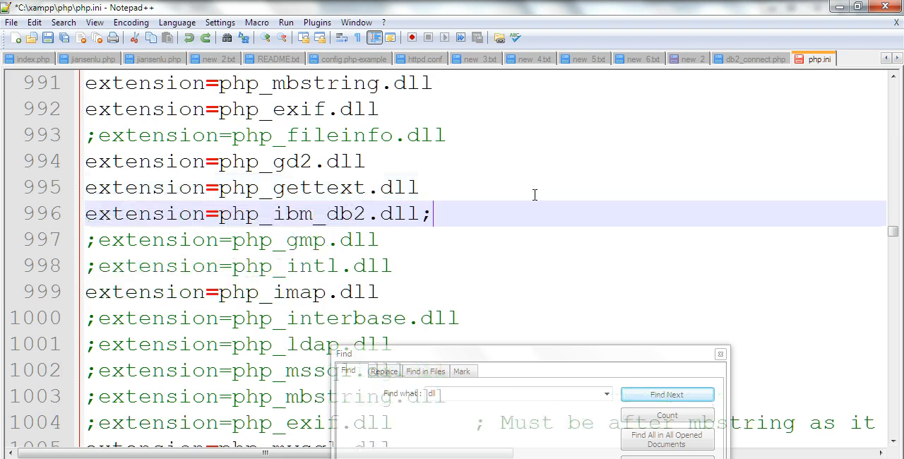
{"action": "key", "text": "Backspace"}
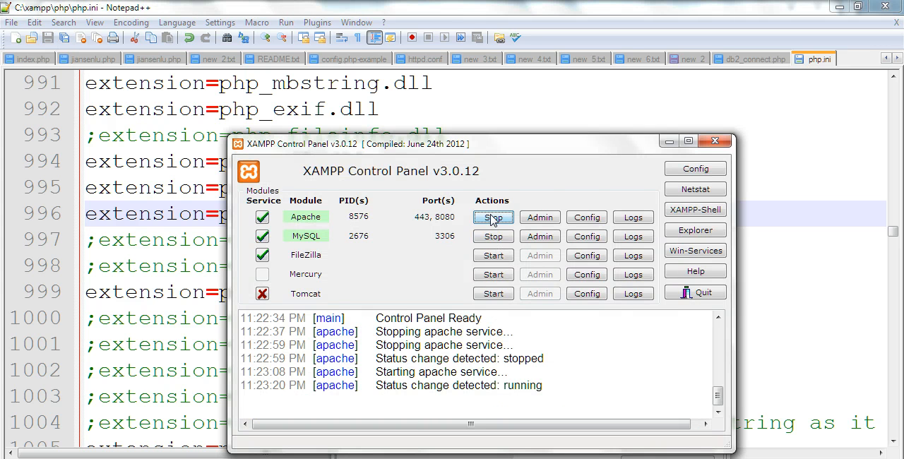
- Stop Apache and start it again so the DB2 extension loads
{"action": "left_click", "coordinate": [494, 218]}
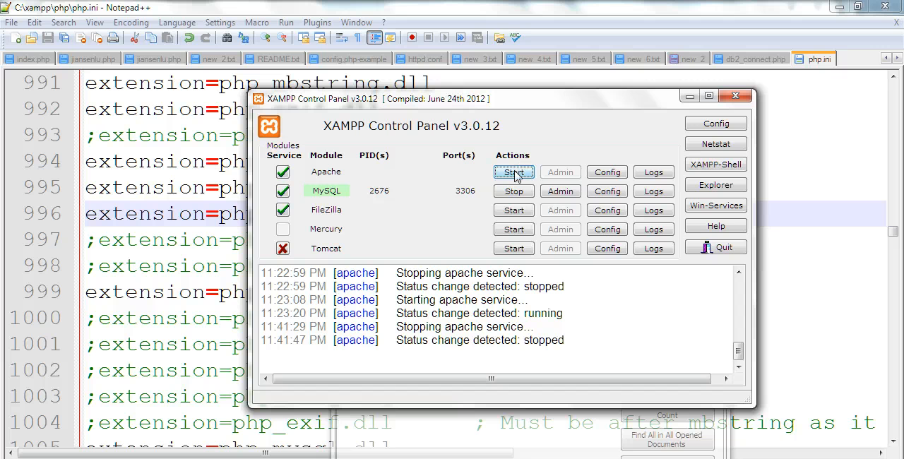
{"action": "left_click", "coordinate": [514, 172]}
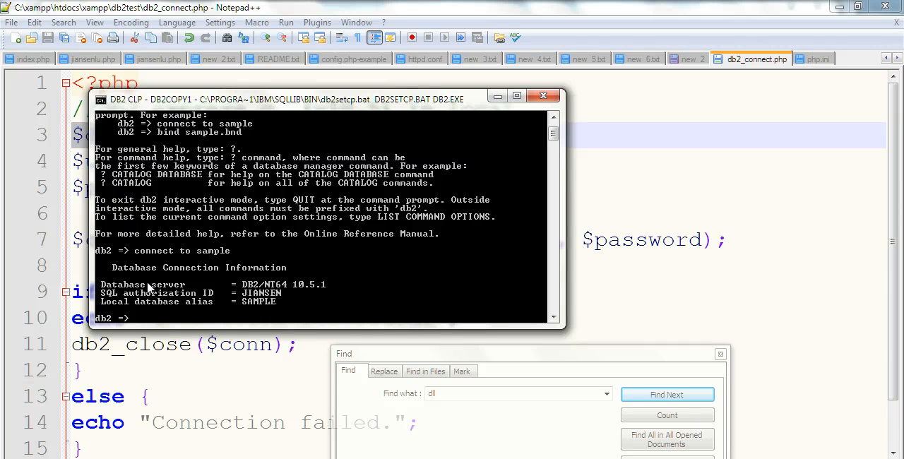
{"action": "mouse_move", "coordinate": [257, 306]}
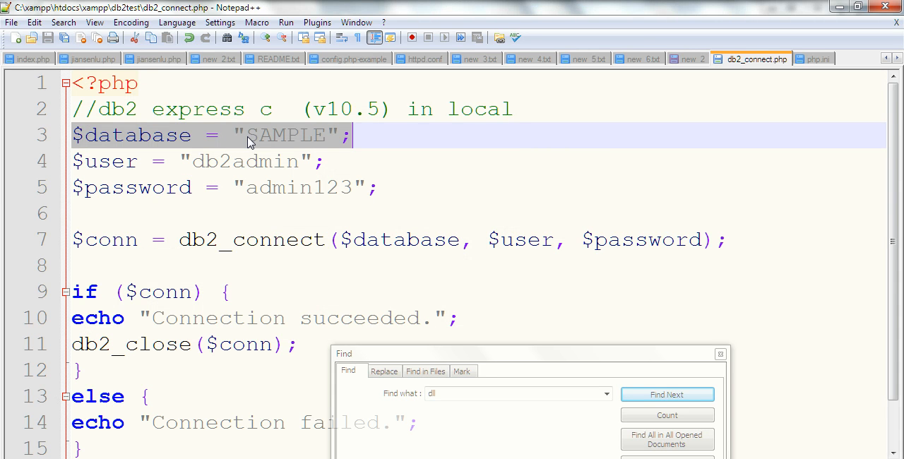
{"action": "double_click", "coordinate": [285, 135]}
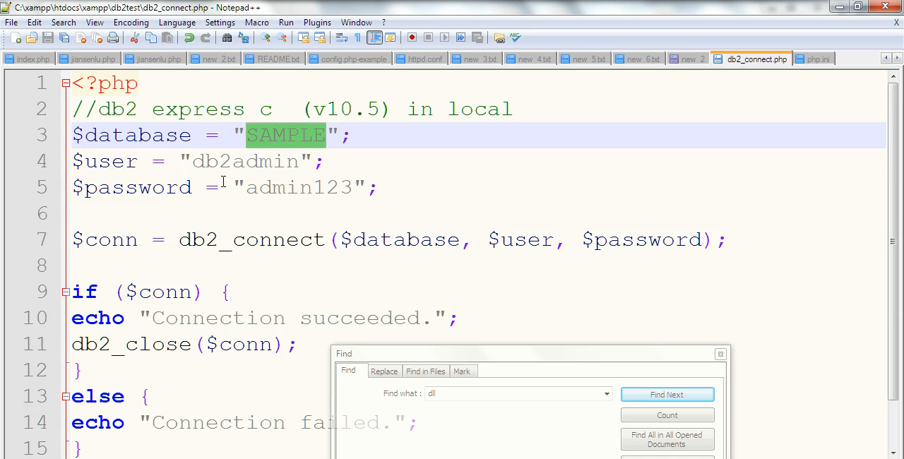
{"action": "double_click", "coordinate": [243, 161]}
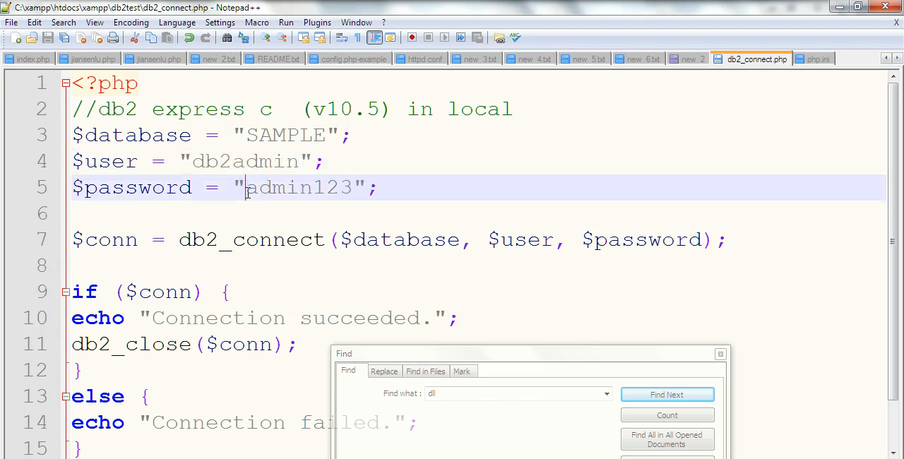
{"action": "double_click", "coordinate": [298, 187]}
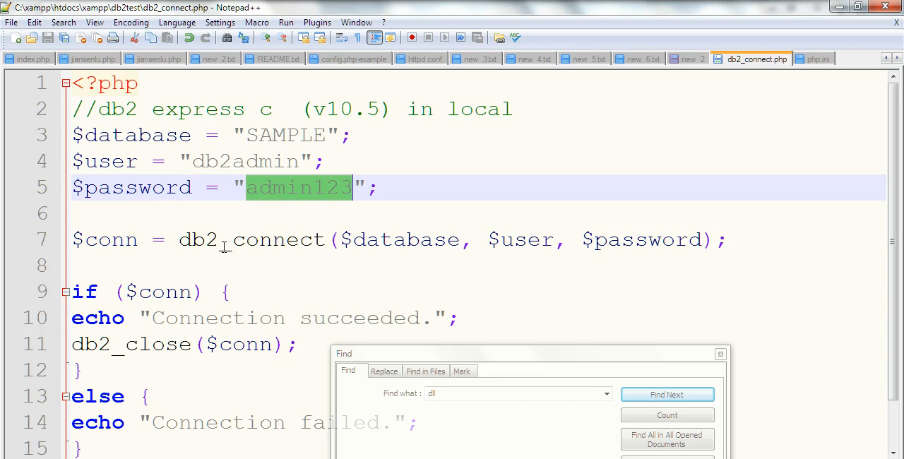
{"action": "double_click", "coordinate": [247, 240]}
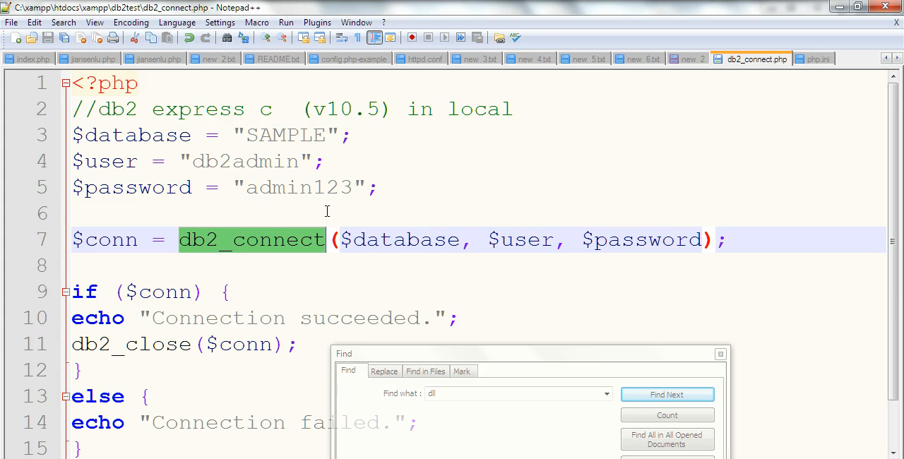
{"action": "mouse_move", "coordinate": [351, 217]}
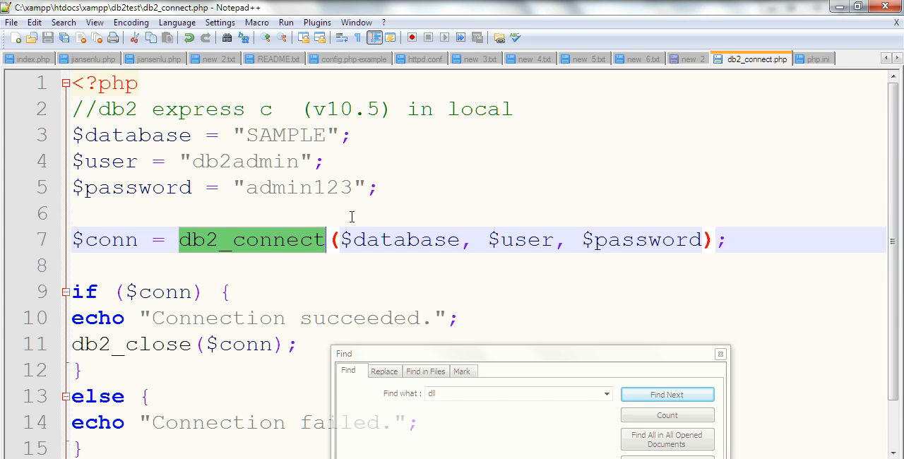
{"action": "mouse_move", "coordinate": [364, 246]}
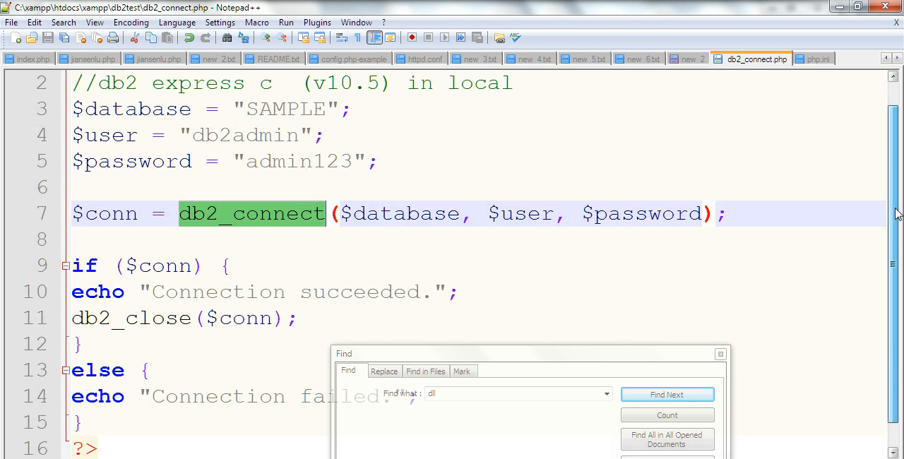
{"action": "scroll", "scroll_direction": "down", "scroll_amount": 3}
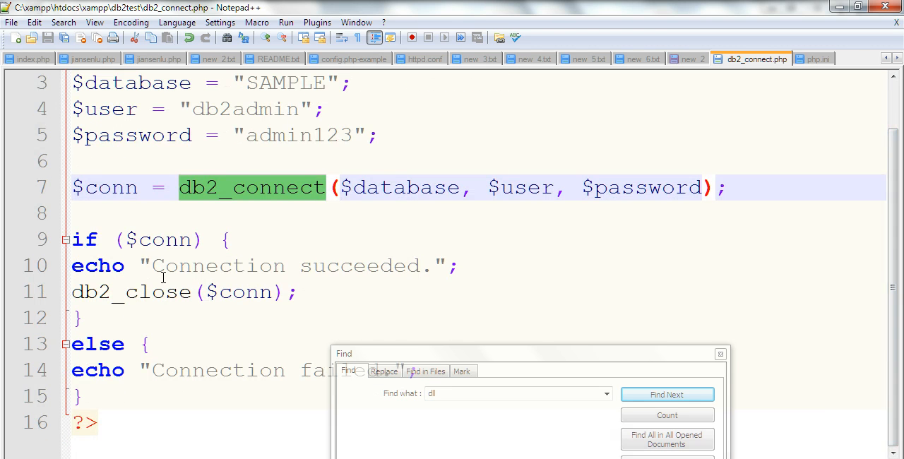
{"action": "mouse_move", "coordinate": [219, 307]}
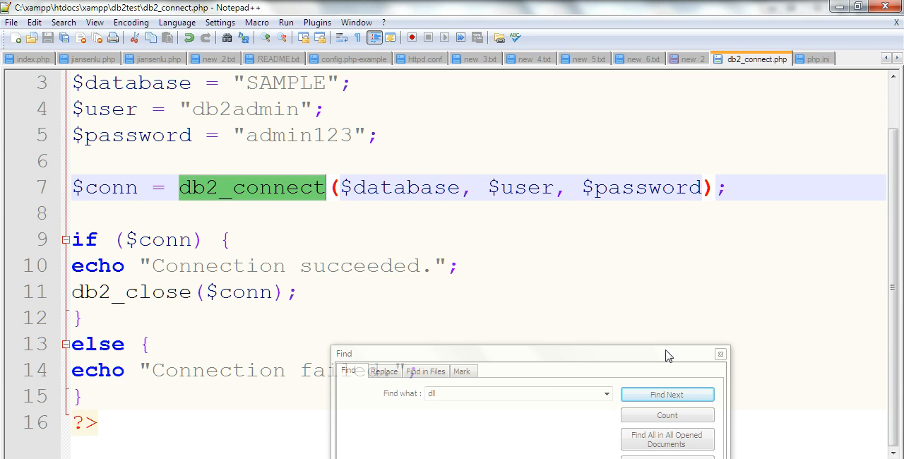
- Close the Find dialog and return to the 'new 2' notes about php_ibm_db2.dll
{"action": "left_click", "coordinate": [721, 353]}
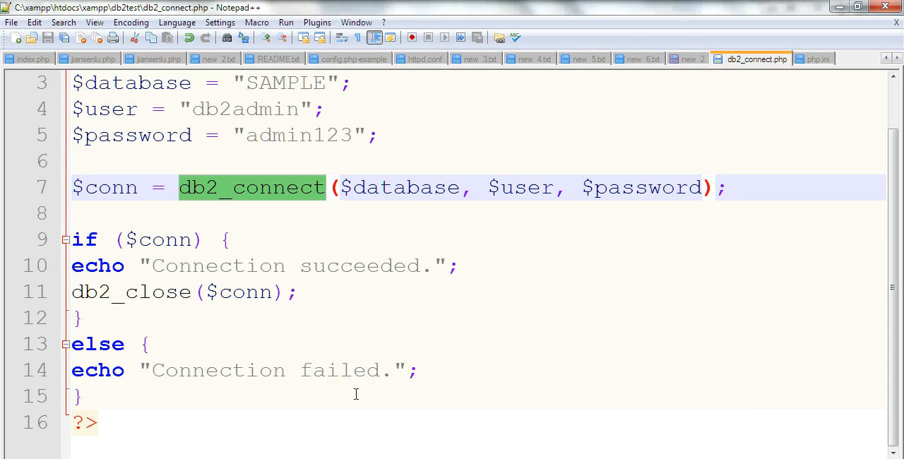
{"action": "mouse_move", "coordinate": [234, 340]}
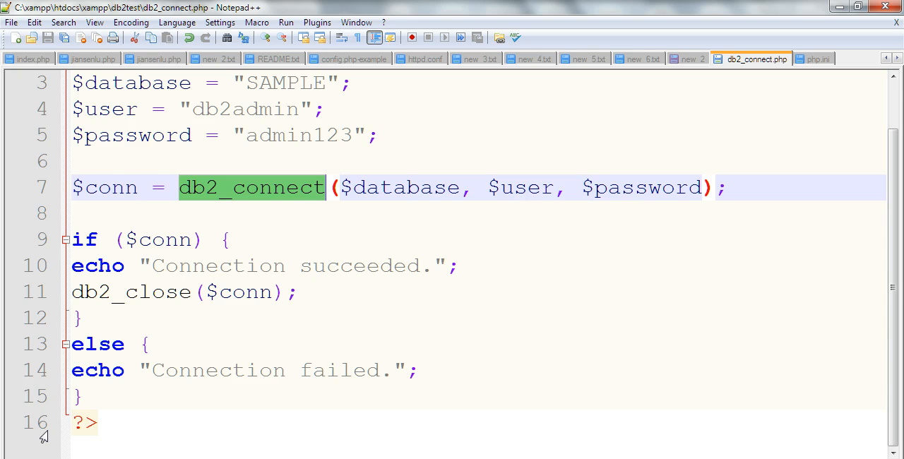
{"action": "left_click", "coordinate": [689, 59]}
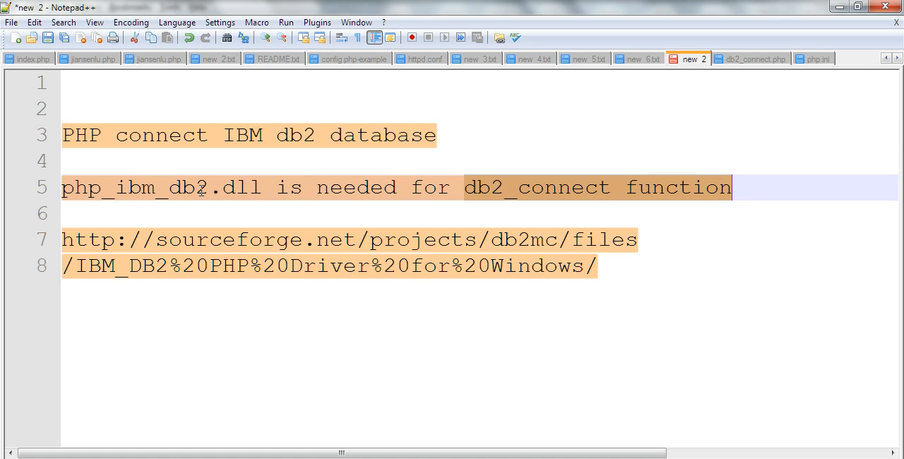
{"action": "mouse_move", "coordinate": [218, 243]}
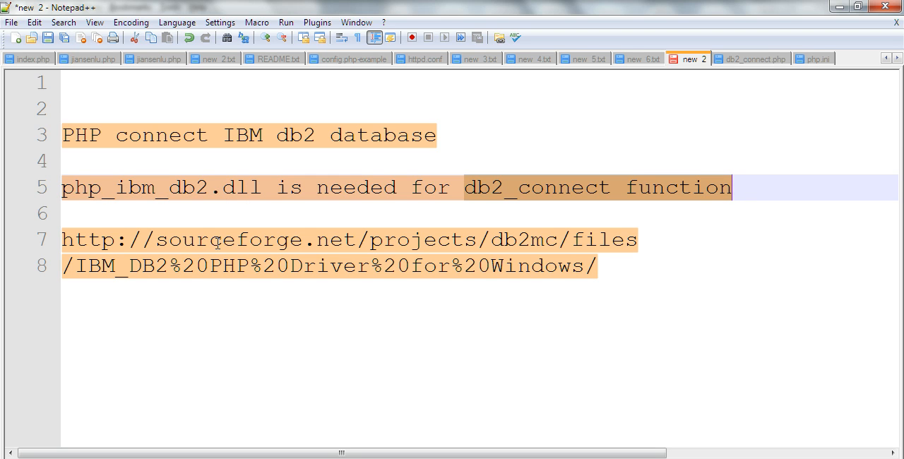